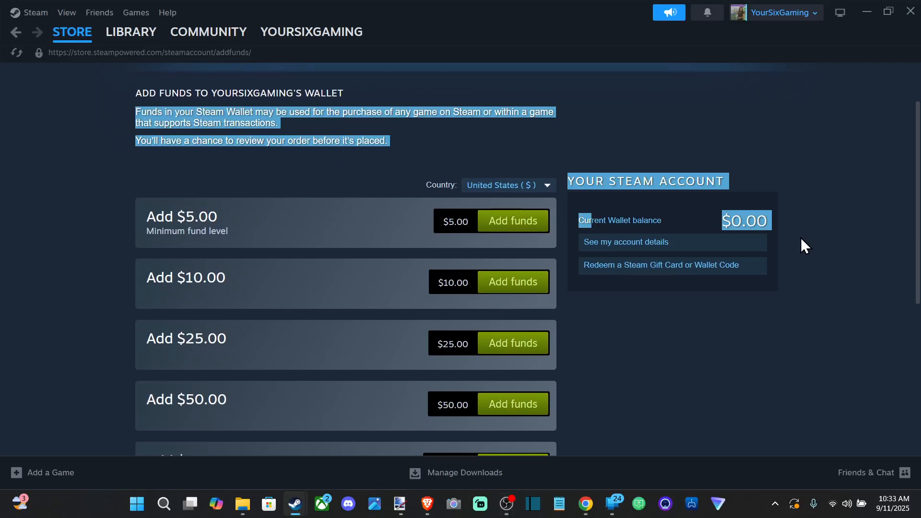
{"action": "left_click", "coordinate": [564, 169]}
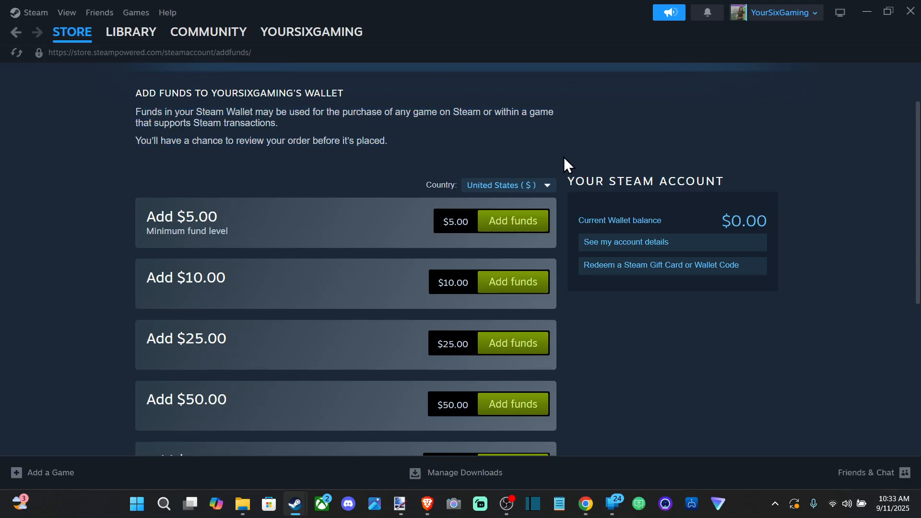
{"action": "mouse_move", "coordinate": [674, 322]}
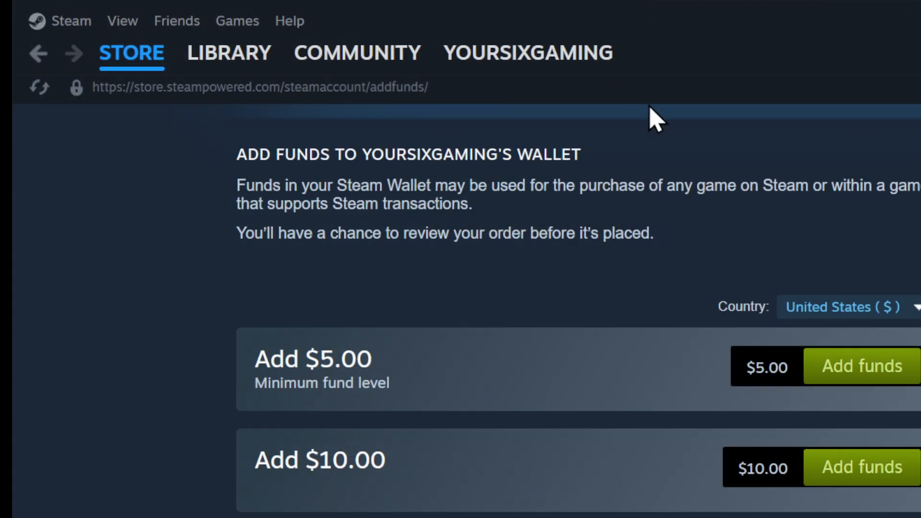
{"action": "left_click", "coordinate": [69, 21]}
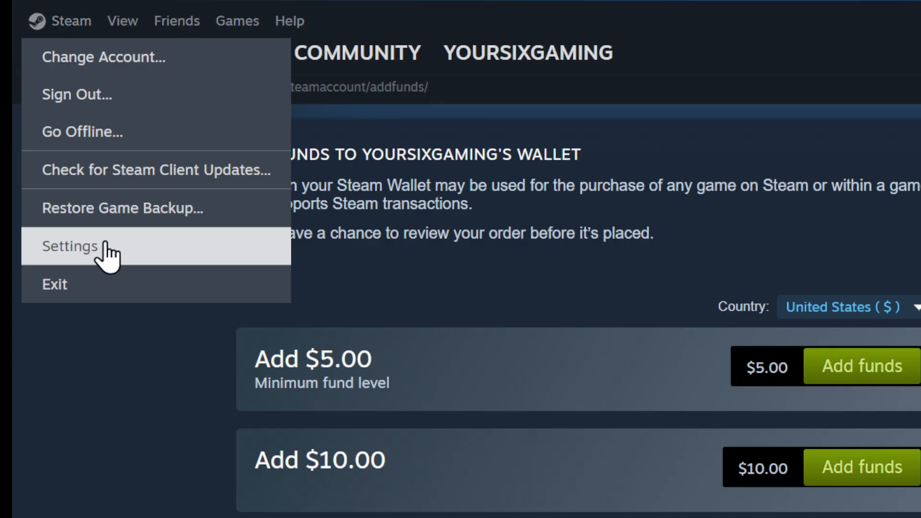
{"action": "left_click", "coordinate": [69, 246]}
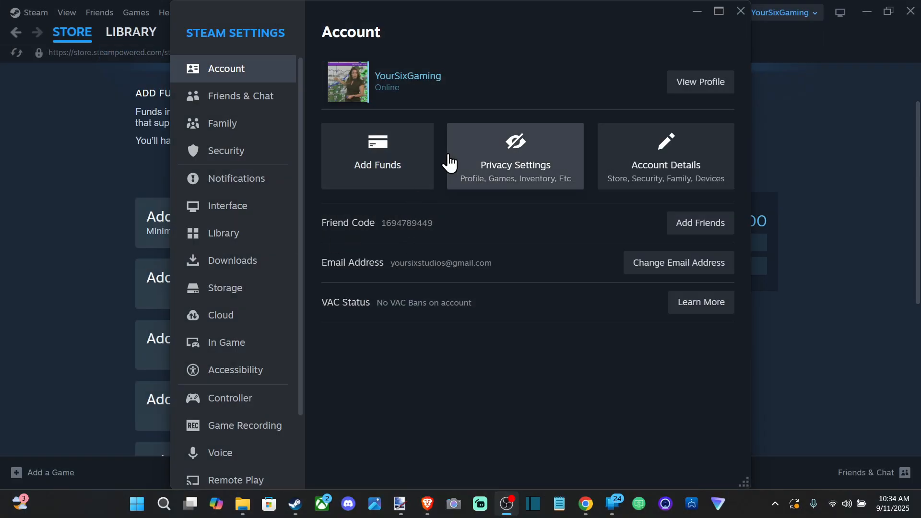
{"action": "mouse_move", "coordinate": [390, 167]}
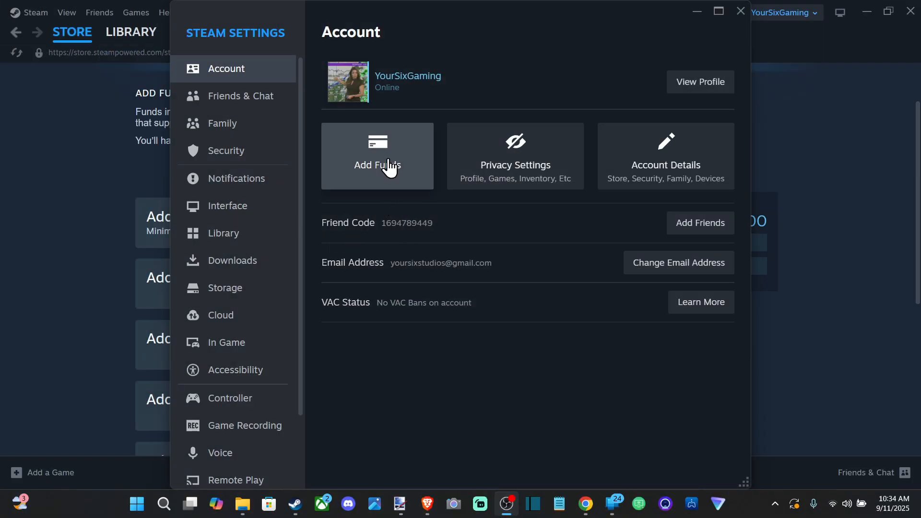
{"action": "left_click", "coordinate": [377, 166]}
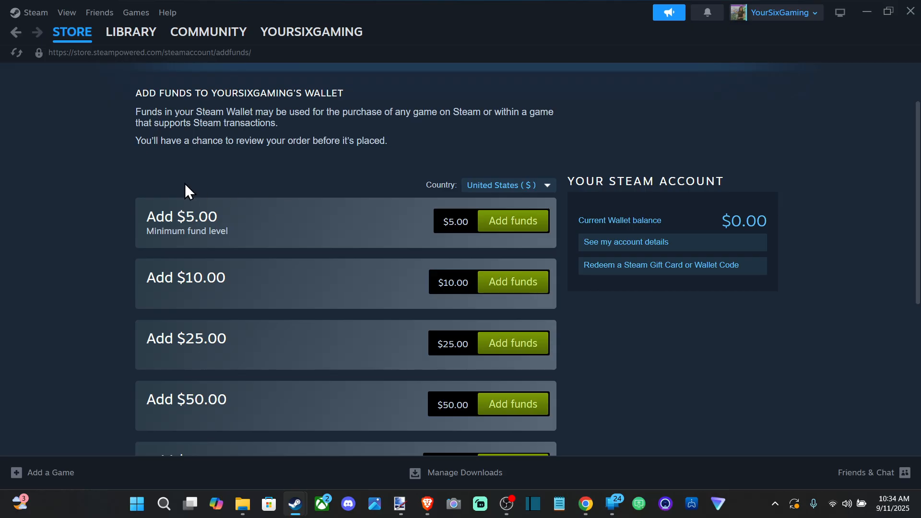
{"action": "scroll", "scroll_direction": "down", "scroll_amount": 3}
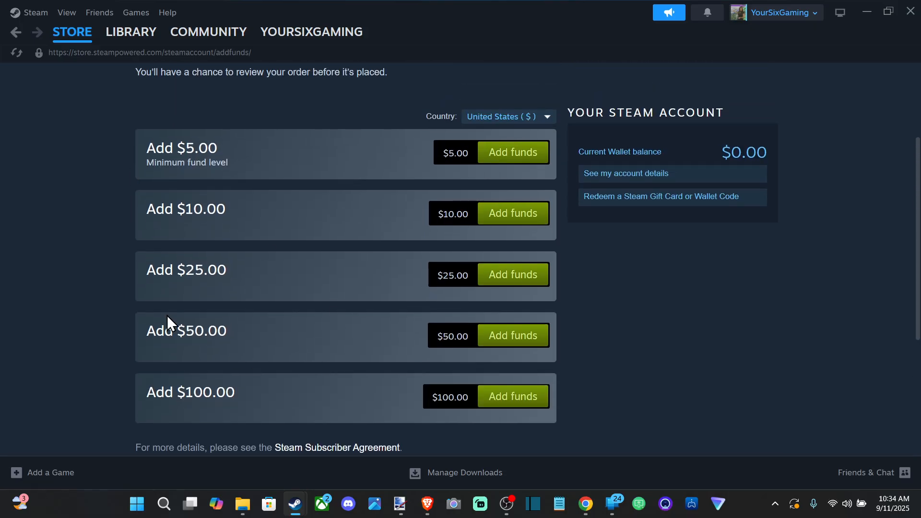
{"action": "mouse_move", "coordinate": [192, 275]}
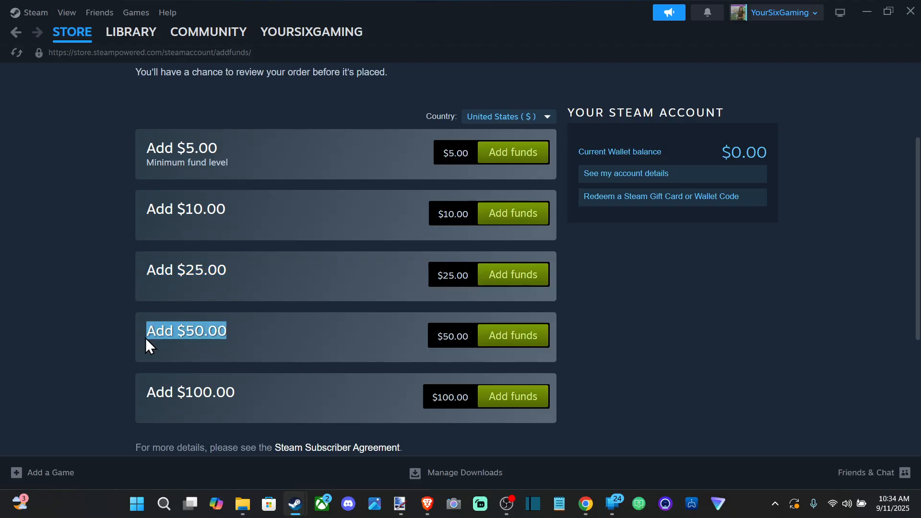
{"action": "mouse_move", "coordinate": [243, 334]}
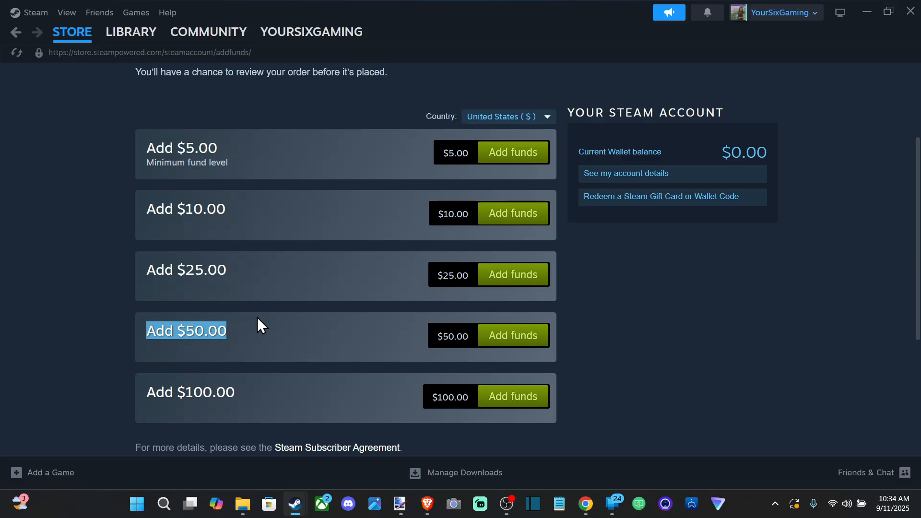
{"action": "scroll", "scroll_direction": "down", "scroll_amount": 3}
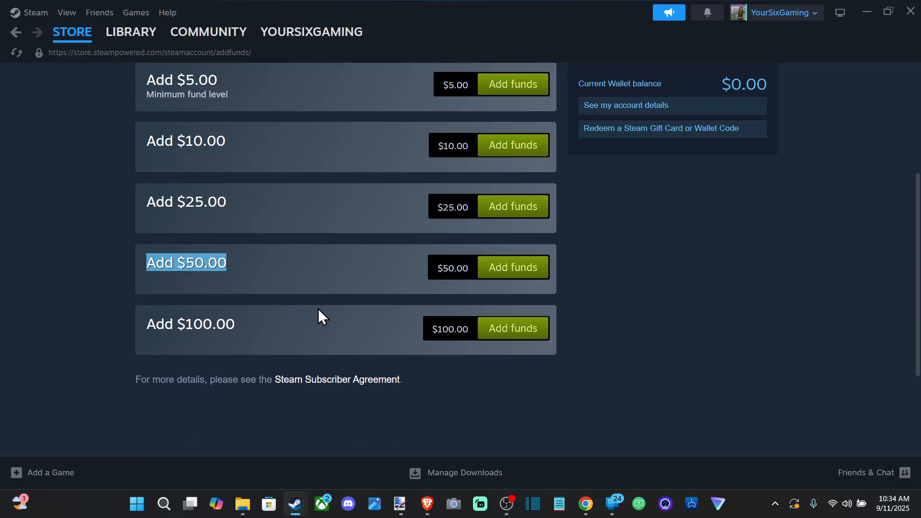
{"action": "scroll", "scroll_direction": "up", "scroll_amount": 3}
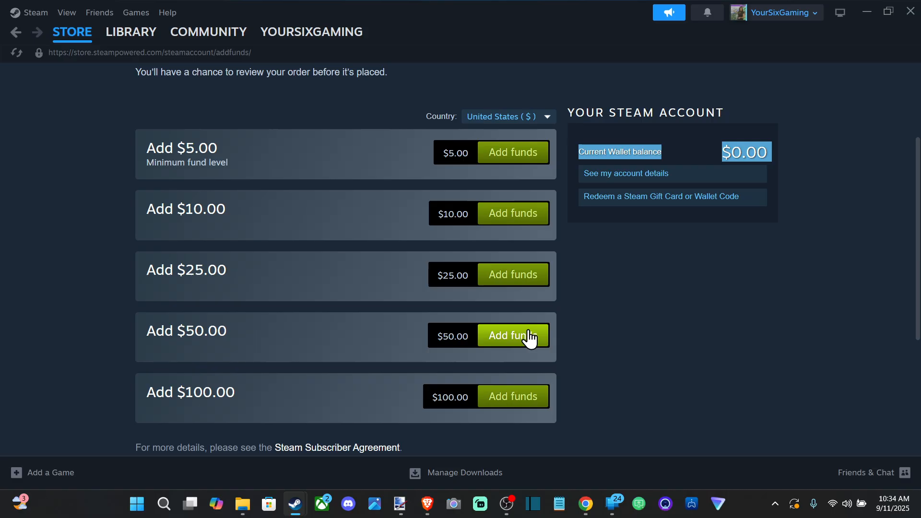
{"action": "left_click", "coordinate": [512, 336]}
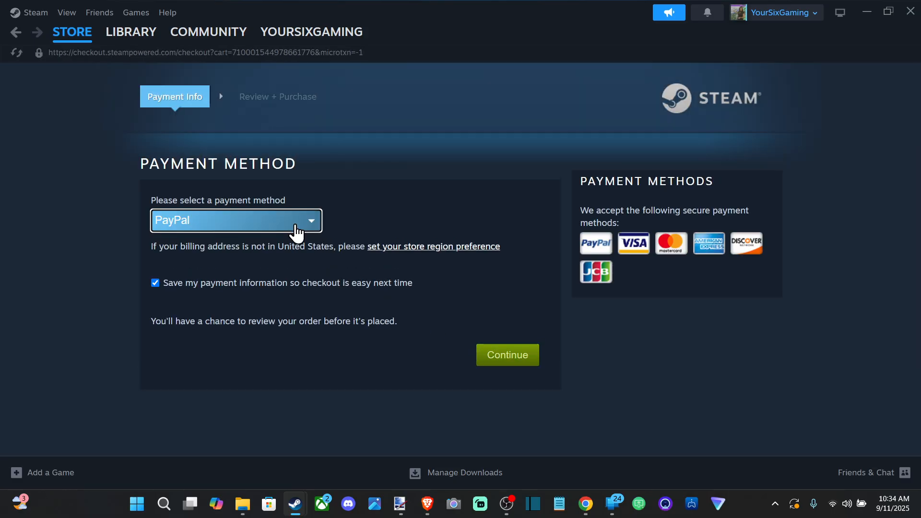
{"action": "left_click", "coordinate": [236, 220]}
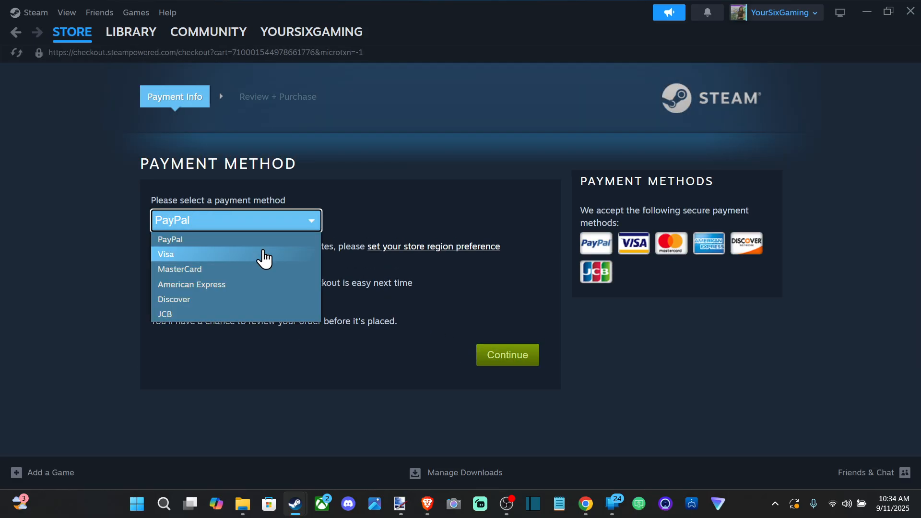
{"action": "mouse_move", "coordinate": [230, 303]}
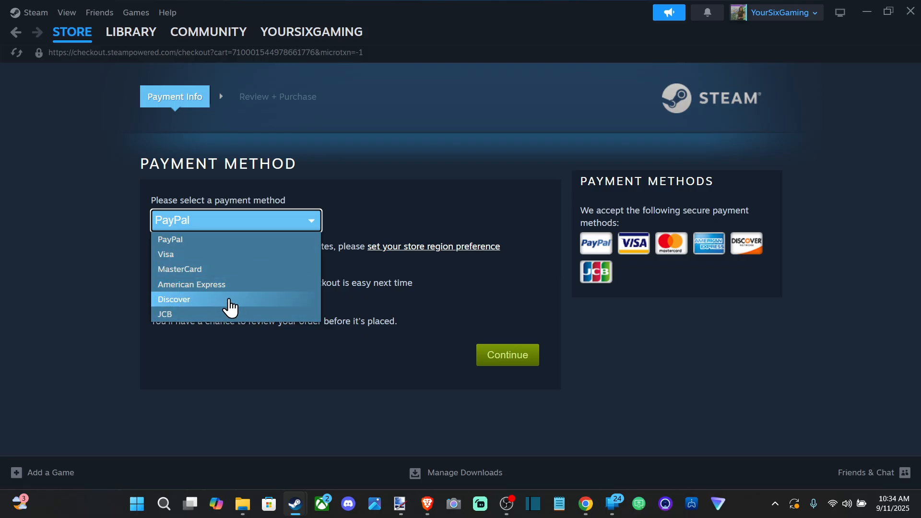
{"action": "left_click", "coordinate": [165, 254]}
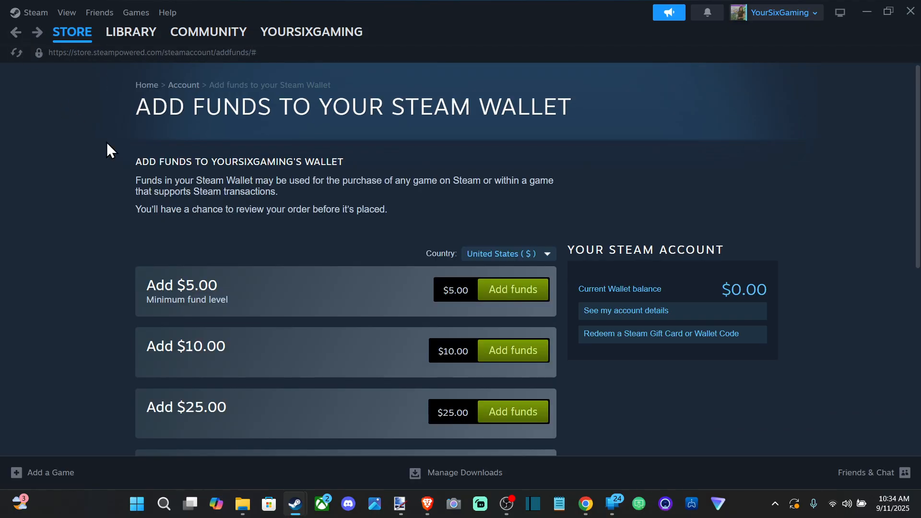
{"action": "mouse_move", "coordinate": [570, 311]}
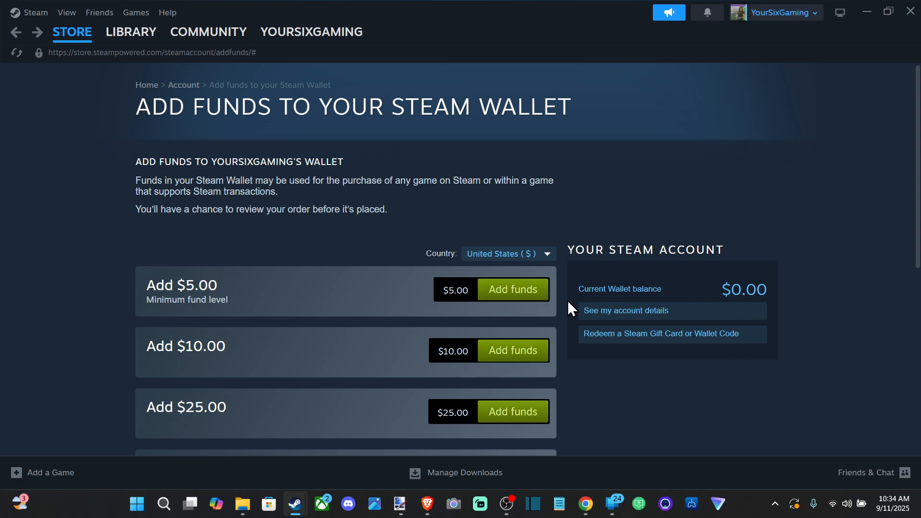
{"action": "left_click", "coordinate": [508, 253]}
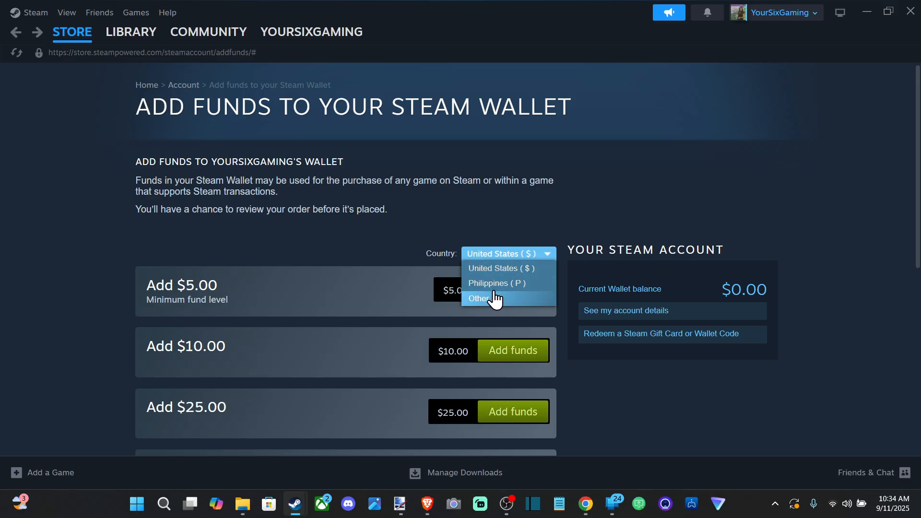
{"action": "mouse_move", "coordinate": [501, 293]}
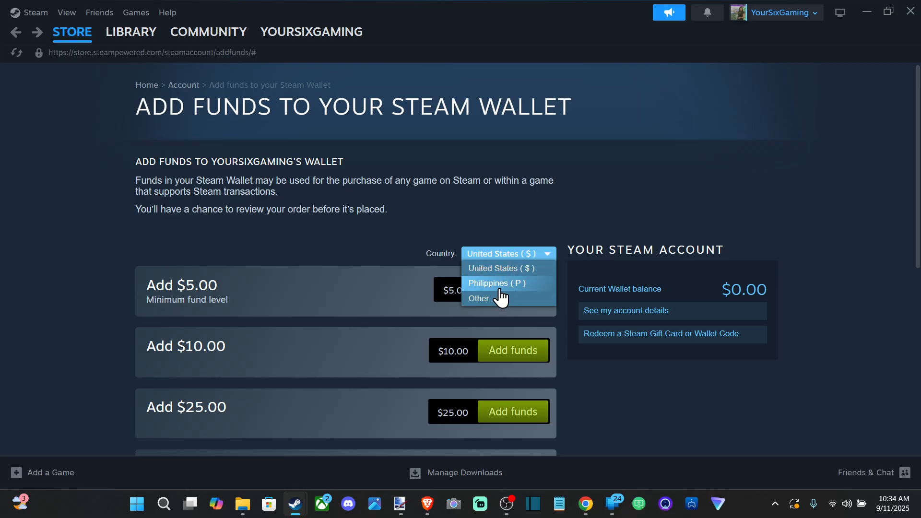
{"action": "mouse_move", "coordinate": [519, 303]}
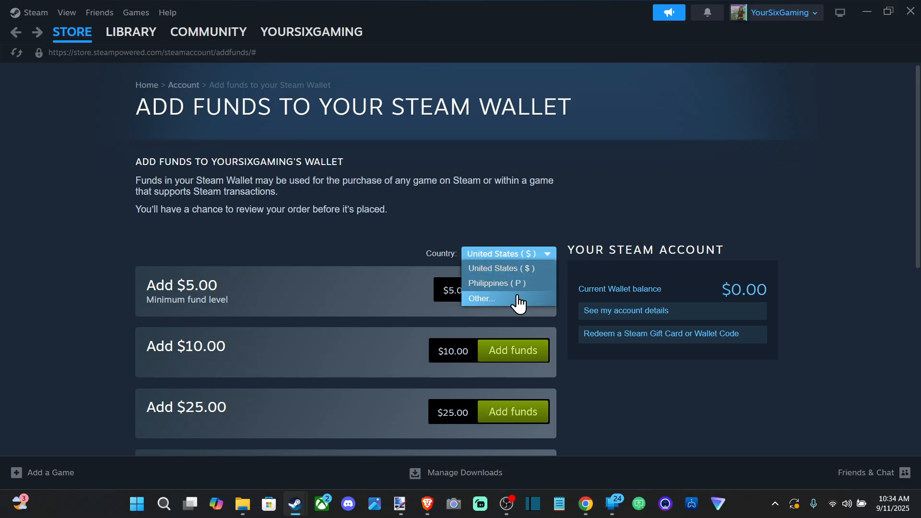
{"action": "mouse_move", "coordinate": [492, 313]}
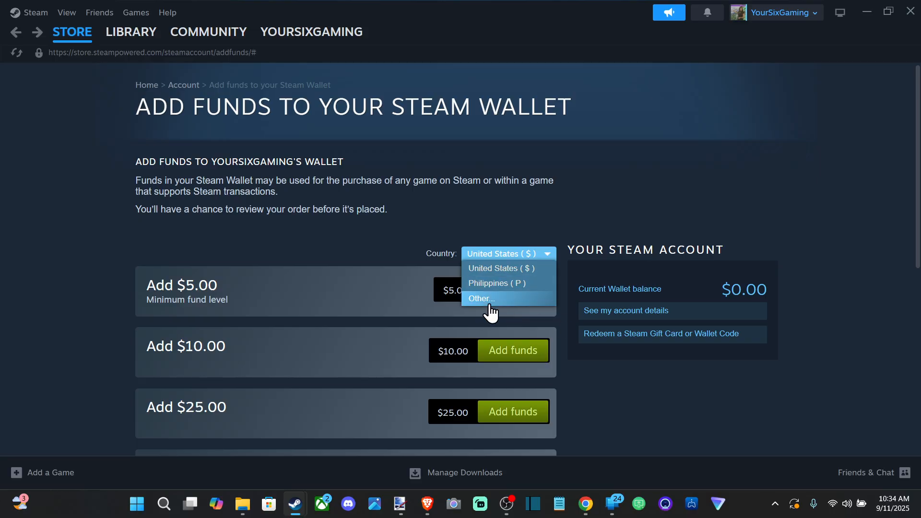
{"action": "left_click", "coordinate": [482, 298]}
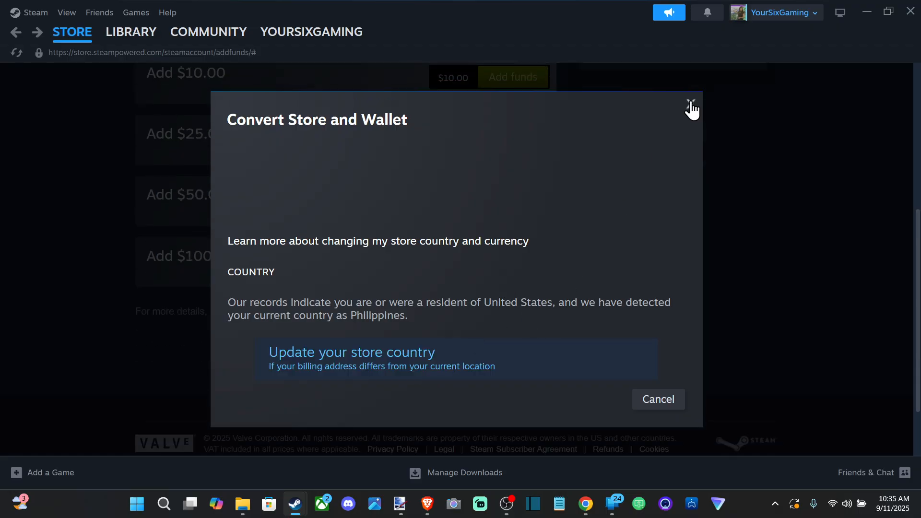
{"action": "left_click", "coordinate": [692, 104]}
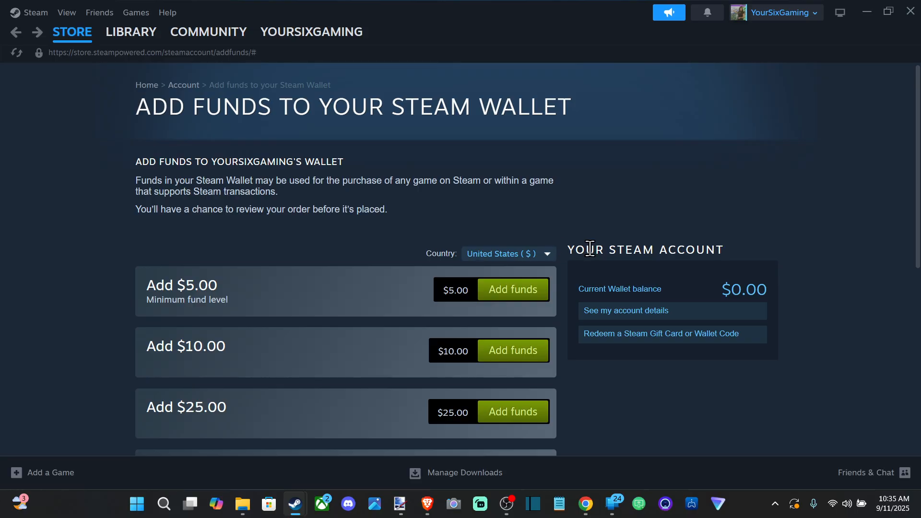
{"action": "mouse_move", "coordinate": [603, 346]}
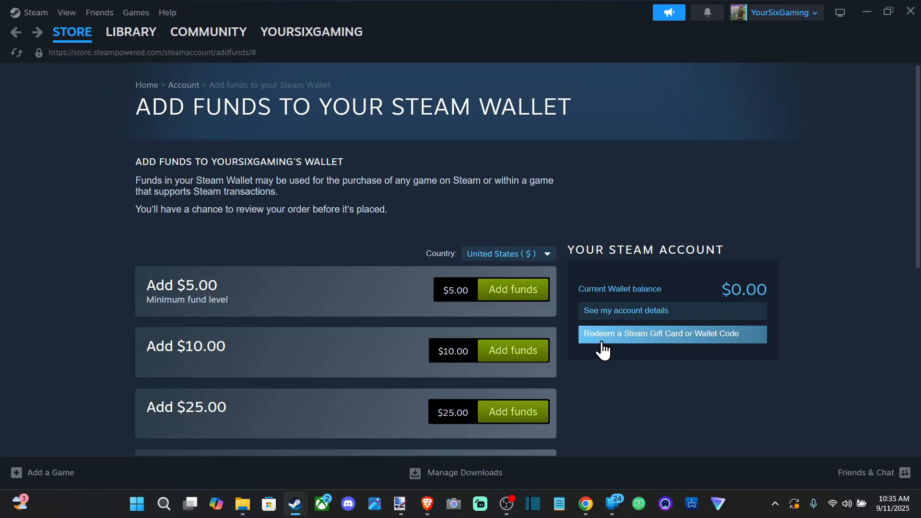
{"action": "mouse_move", "coordinate": [91, 75]}
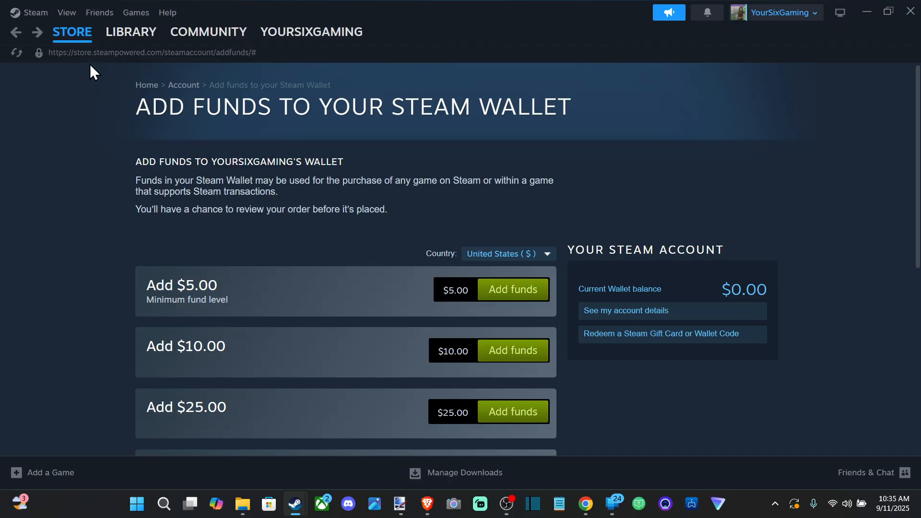
{"action": "scroll", "scroll_direction": "down", "scroll_amount": 3}
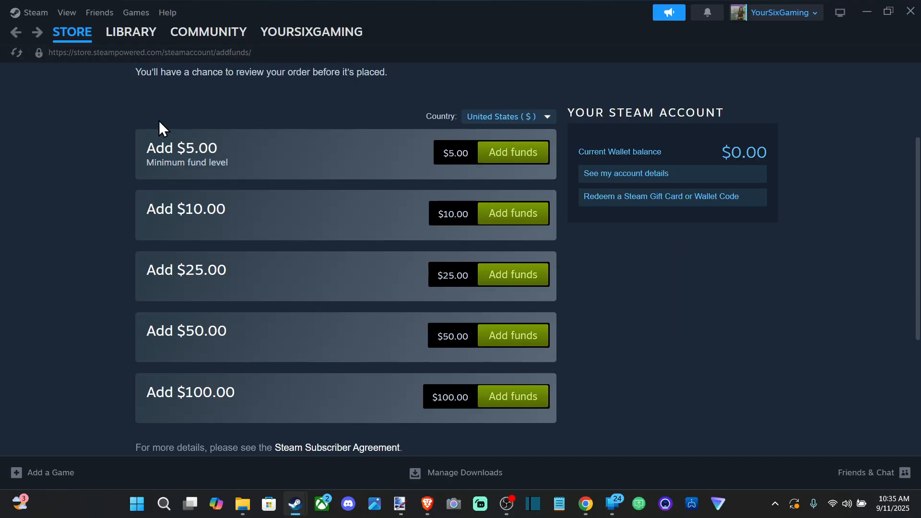
{"action": "scroll", "scroll_direction": "up", "scroll_amount": 3}
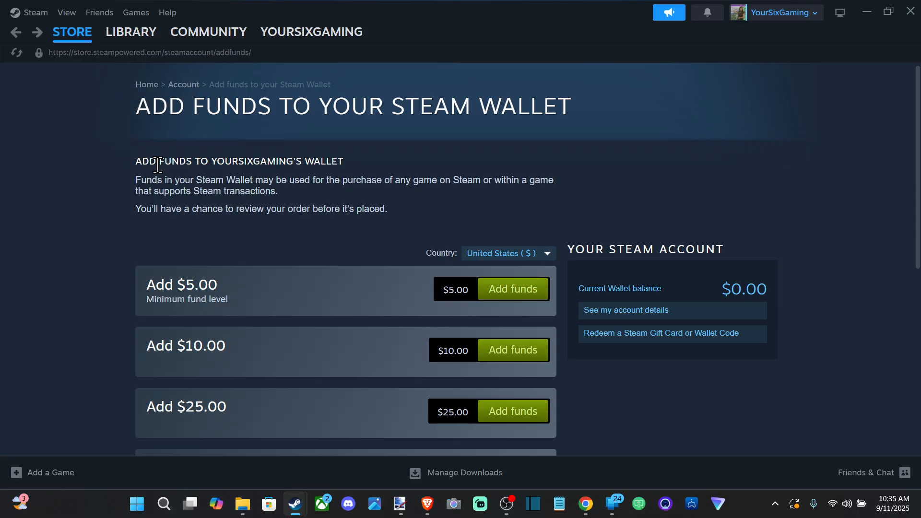